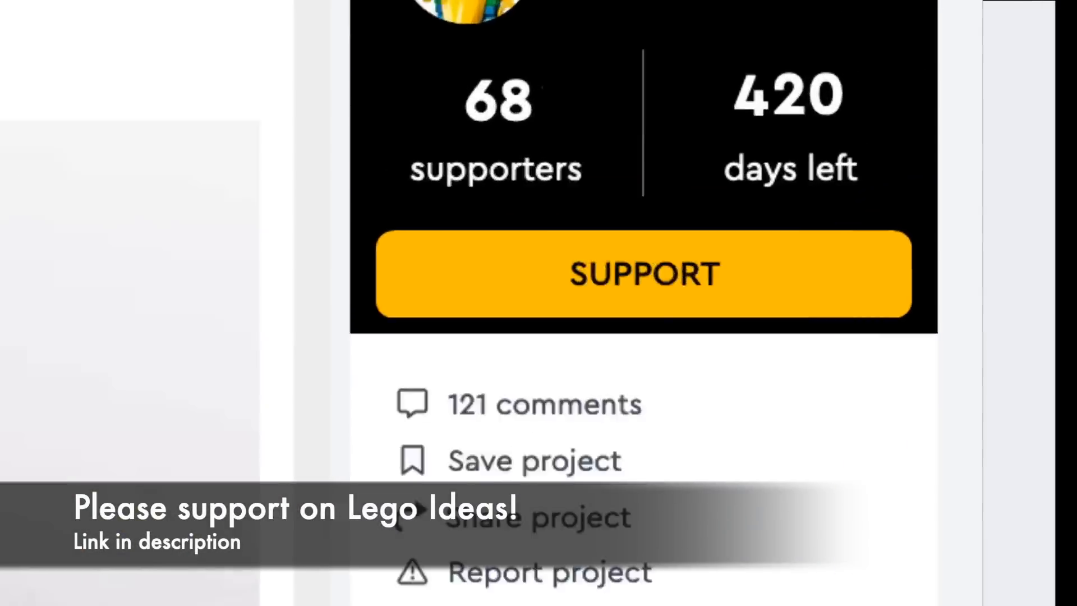
Step: Support the LEGO Ideas fan project (68 supporters, 420 days left) via its yellow Support button
{"action": "left_click", "coordinate": [643, 273]}
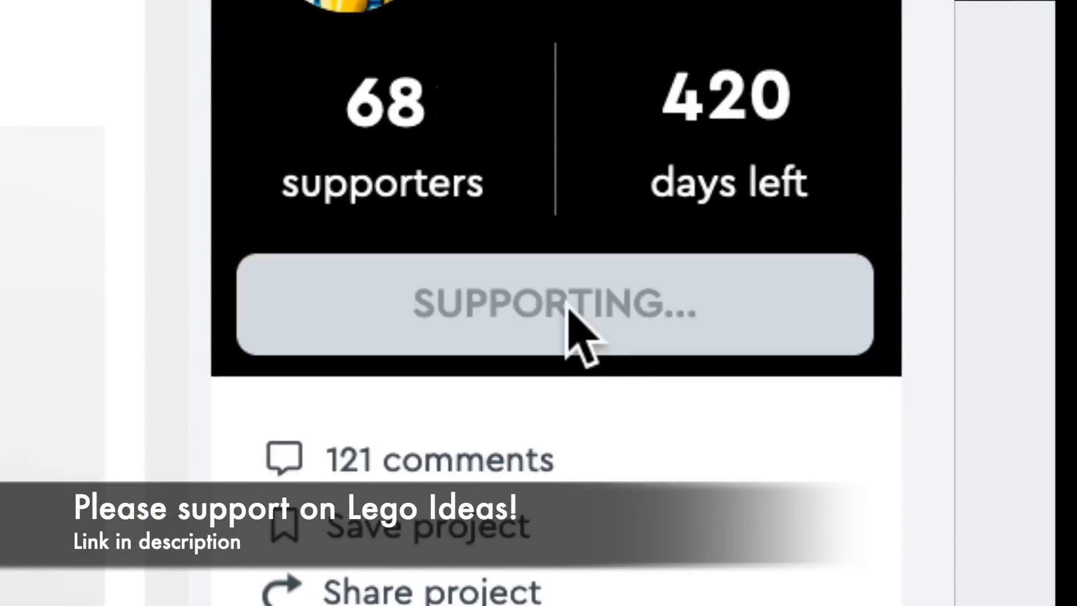